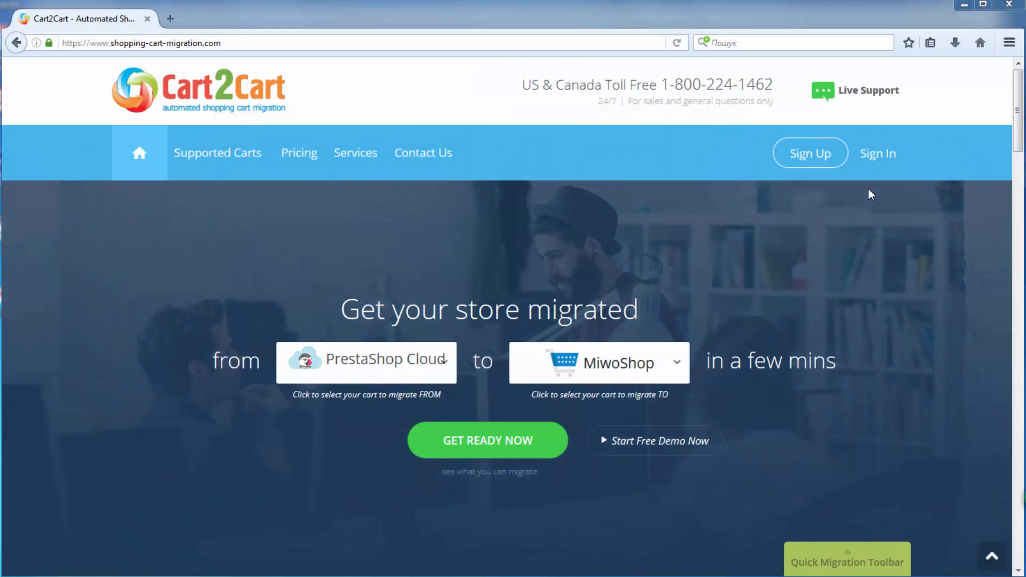
Register a new Cart2Cart account with name 'johncart2cart' and sign in to the dashboard
{"action": "left_click", "coordinate": [810, 153]}
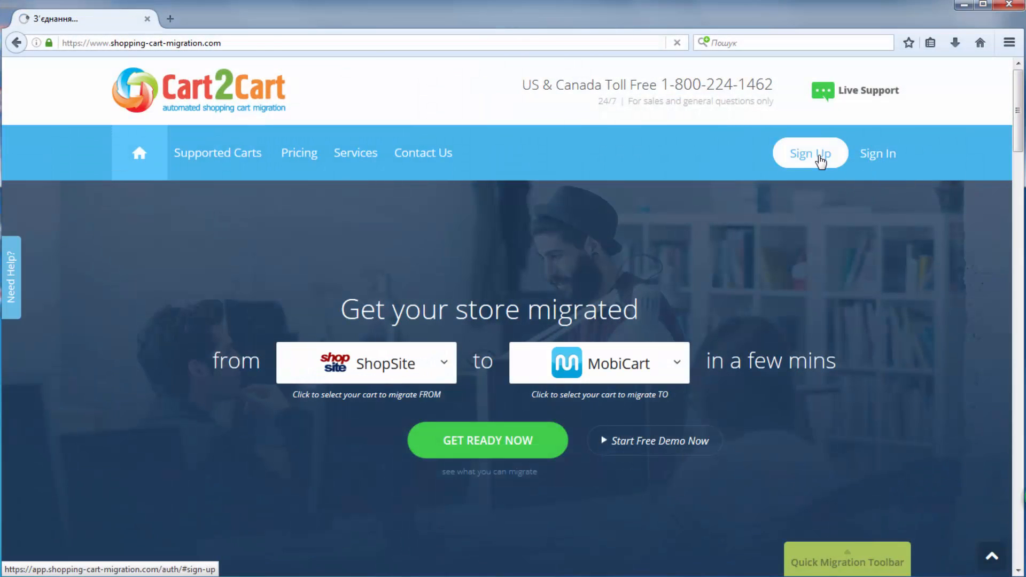
{"action": "left_click", "coordinate": [810, 152]}
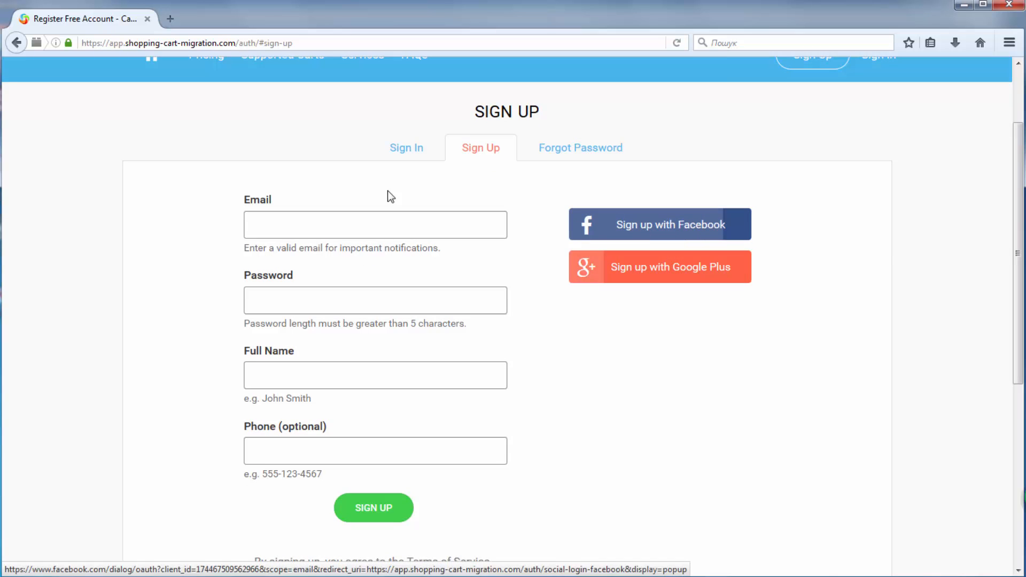
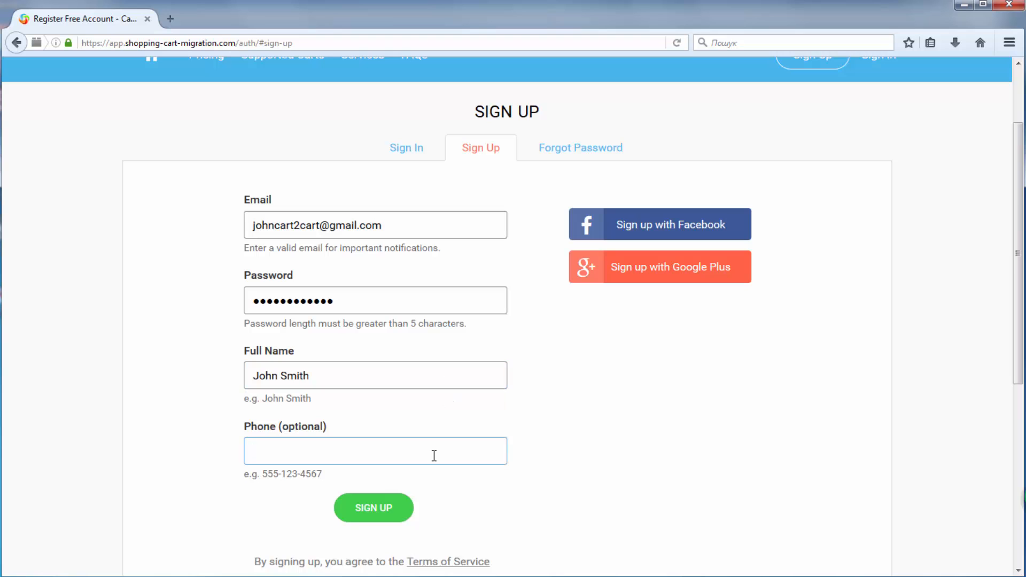
{"action": "left_click", "coordinate": [373, 507]}
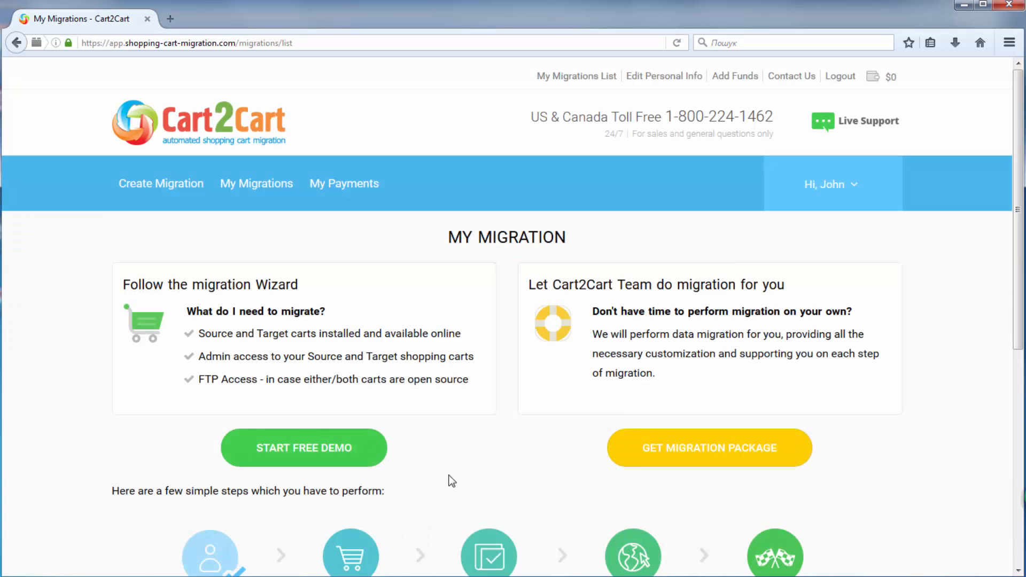
Launch the free demo migration wizard from the My Migrations page
{"action": "scroll", "scroll_direction": "down", "scroll_amount": 3}
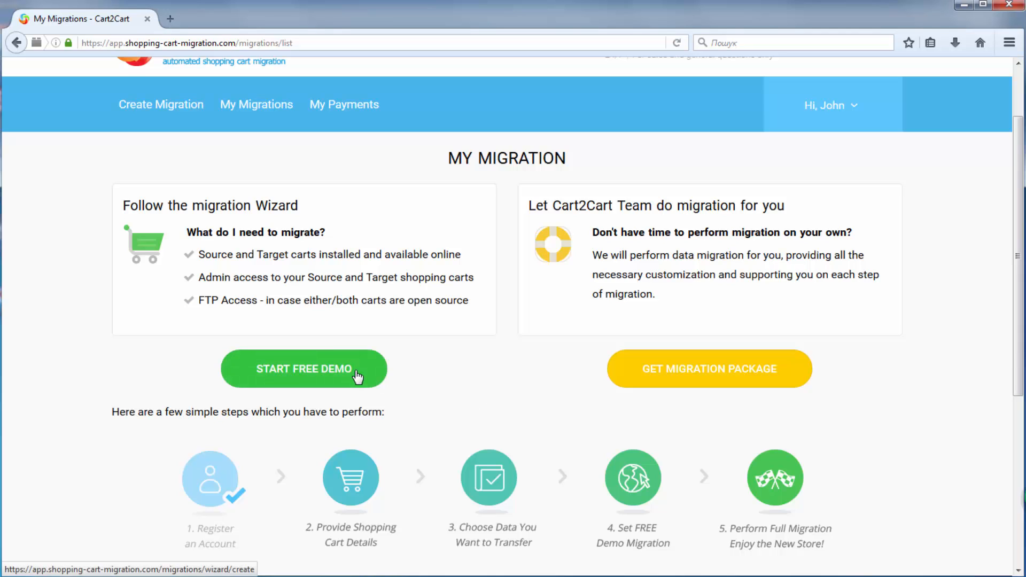
{"action": "mouse_move", "coordinate": [663, 382]}
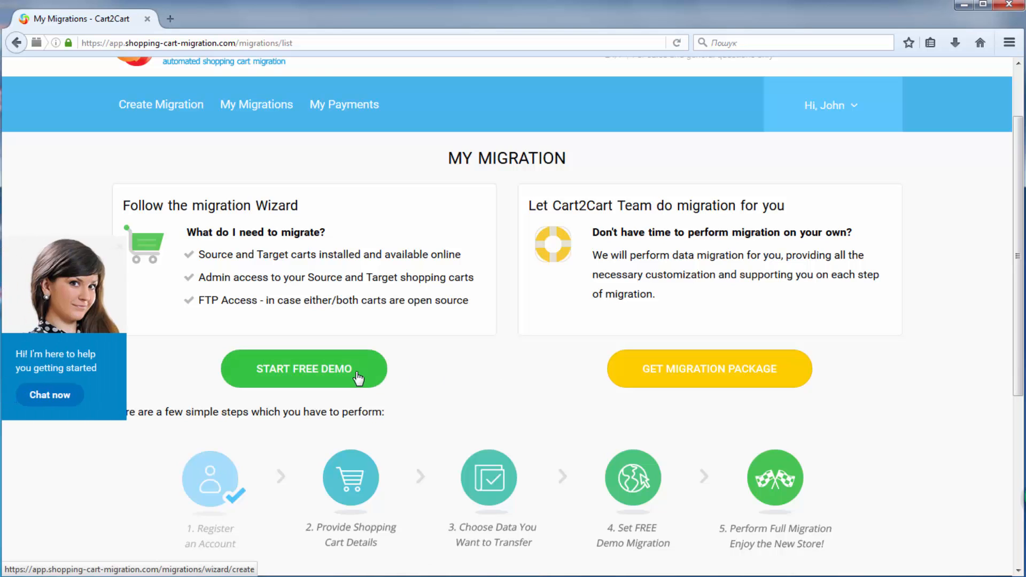
{"action": "left_click", "coordinate": [303, 369]}
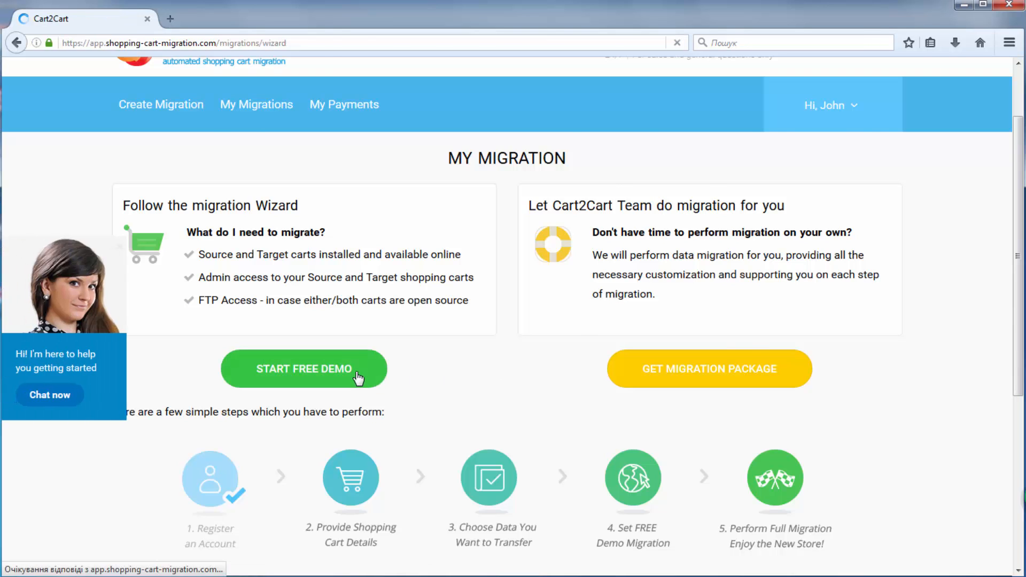
Choose WooCommerce as the source cart and open the downloaded connection_bridge zip
{"action": "left_click", "coordinate": [302, 369]}
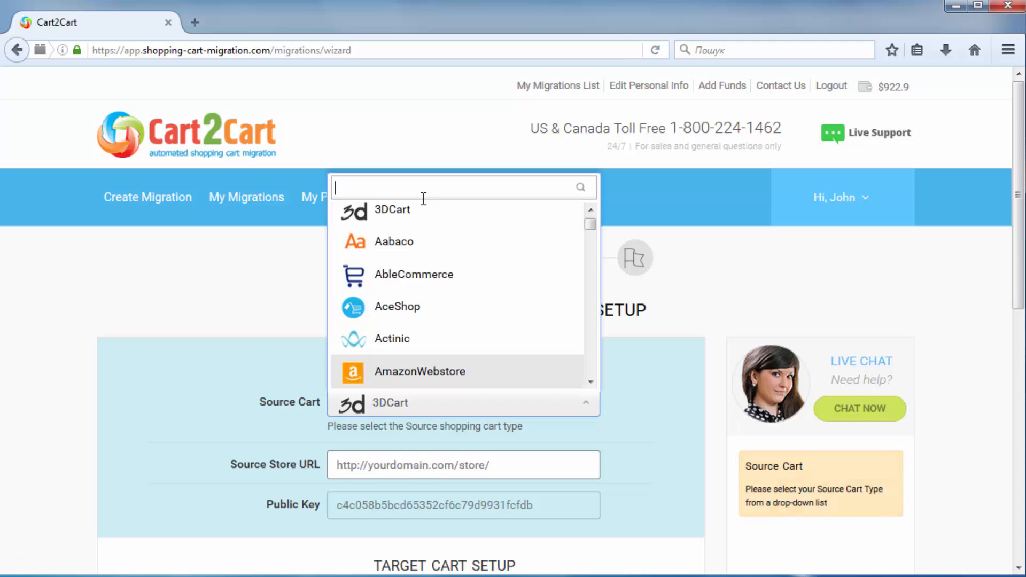
{"action": "type", "text": "woo"}
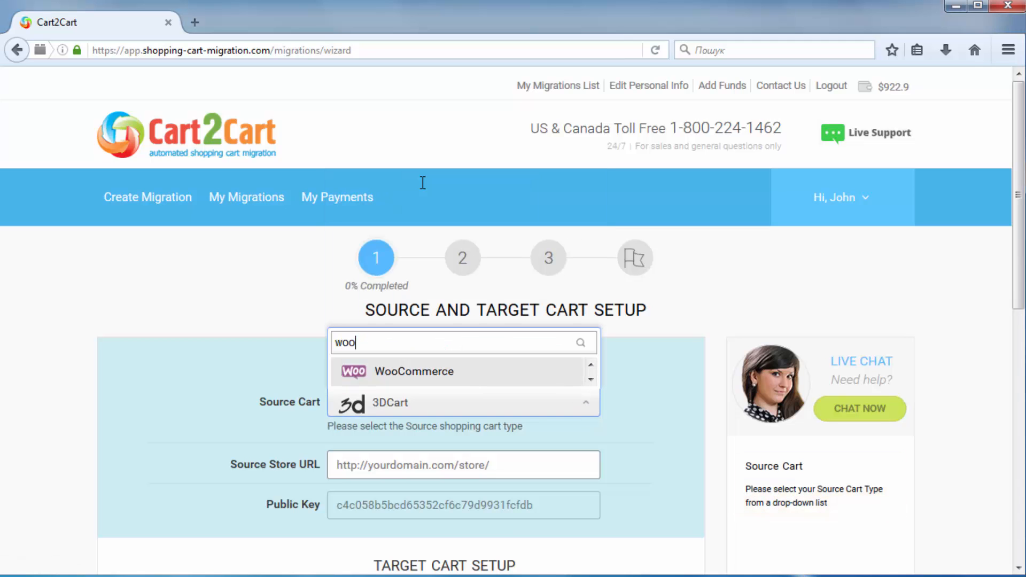
{"action": "mouse_move", "coordinate": [434, 379]}
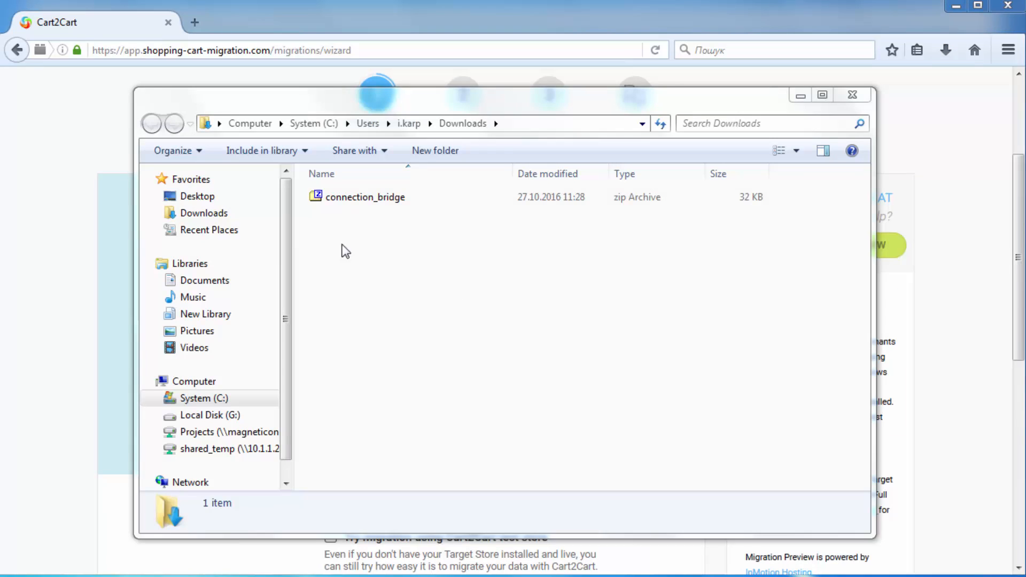
{"action": "left_click", "coordinate": [365, 196]}
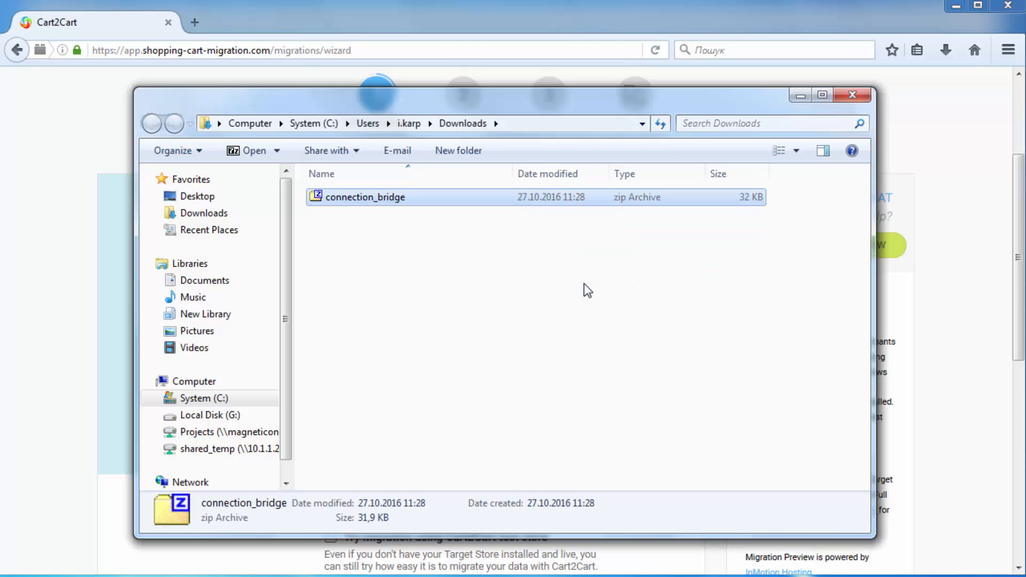
{"action": "double_click", "coordinate": [366, 197]}
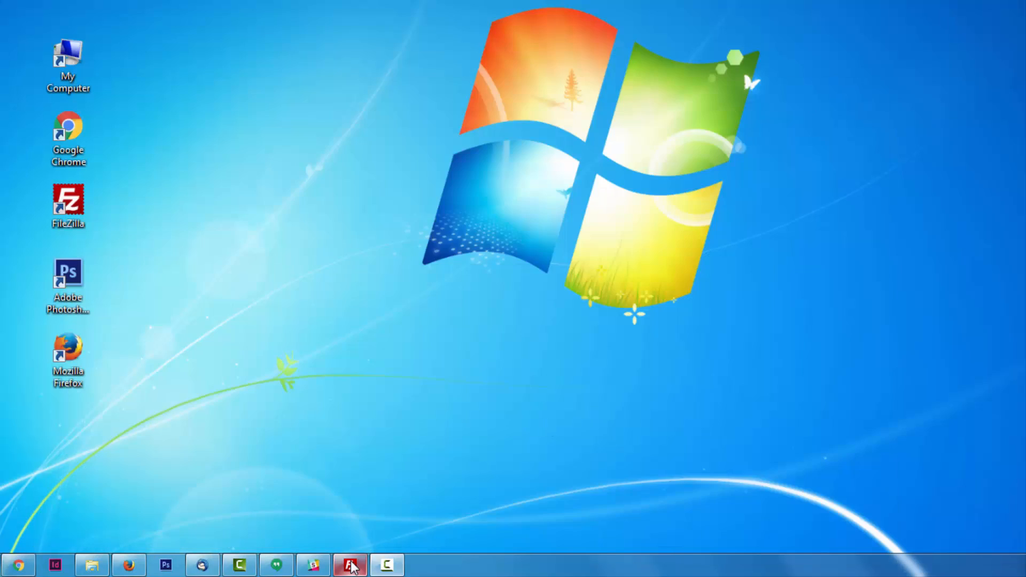
Upload the bridge via FileZilla so bridge.php returns BRIDGE_INSTALLED, then return to the wizard
{"action": "left_click", "coordinate": [350, 565]}
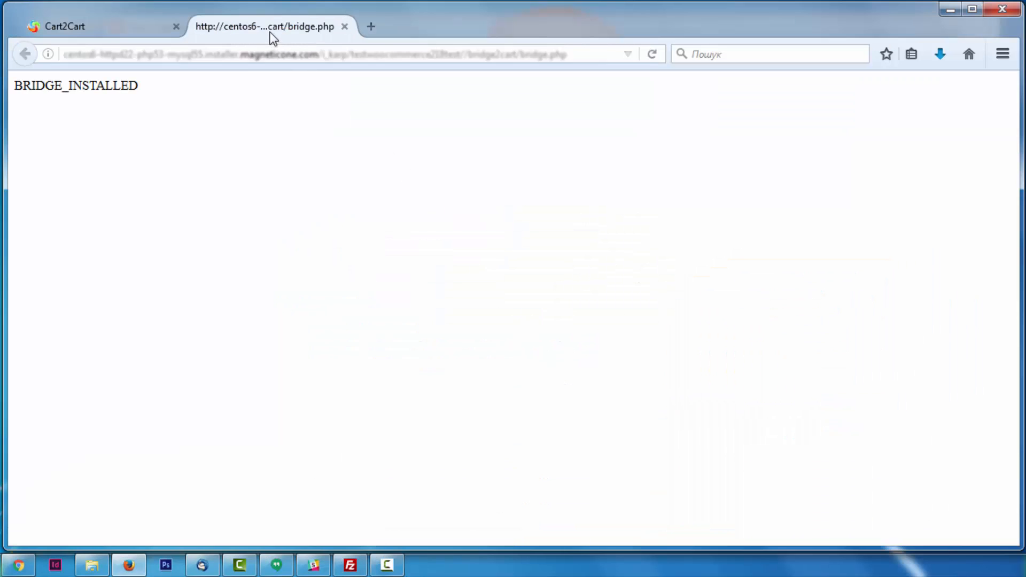
{"action": "double_click", "coordinate": [75, 85]}
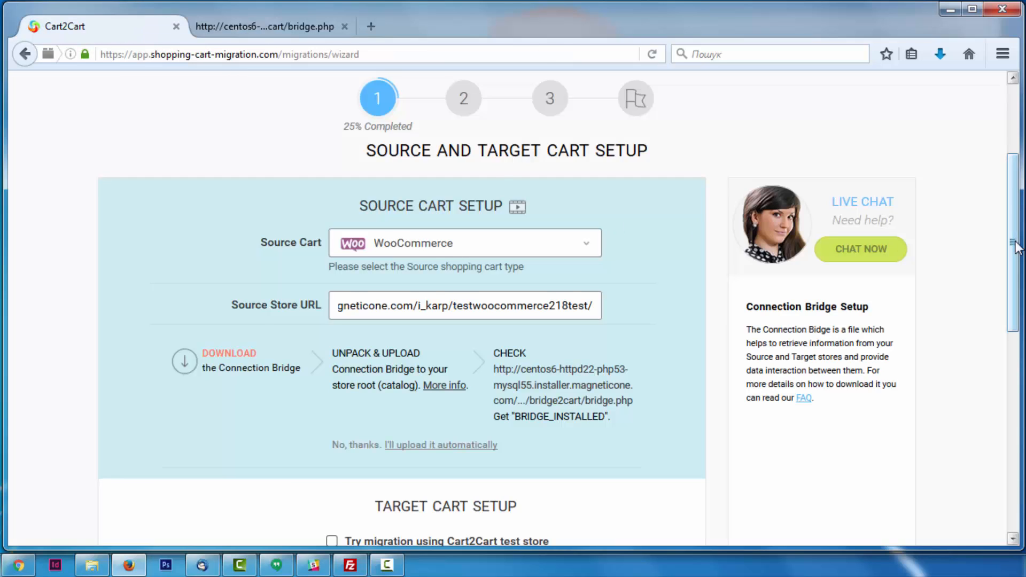
Choose Magento as the target cart, enter its store URL and download its Connection Bridge
{"action": "scroll", "scroll_direction": "down", "scroll_amount": 3}
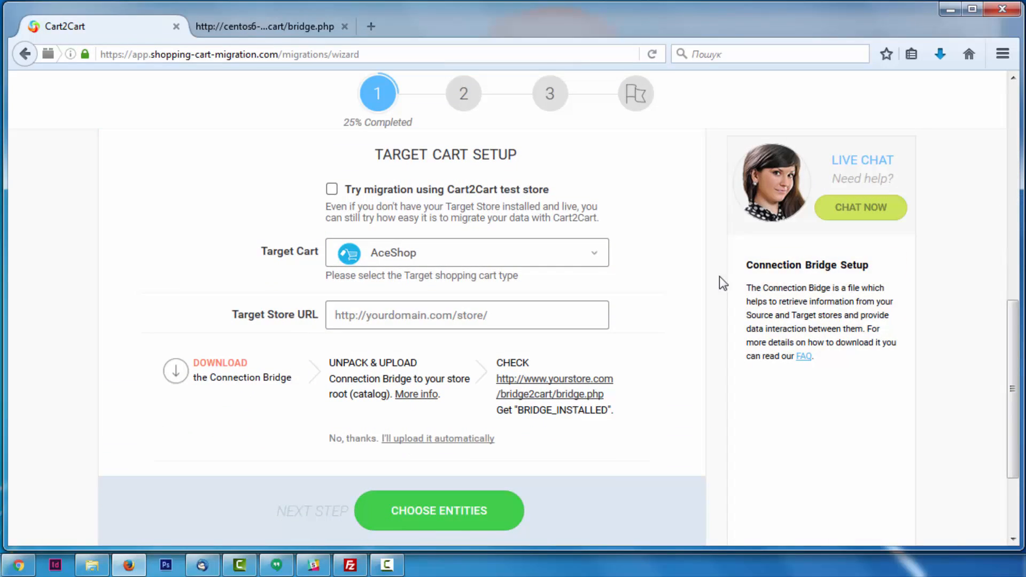
{"action": "type", "text": "mage"}
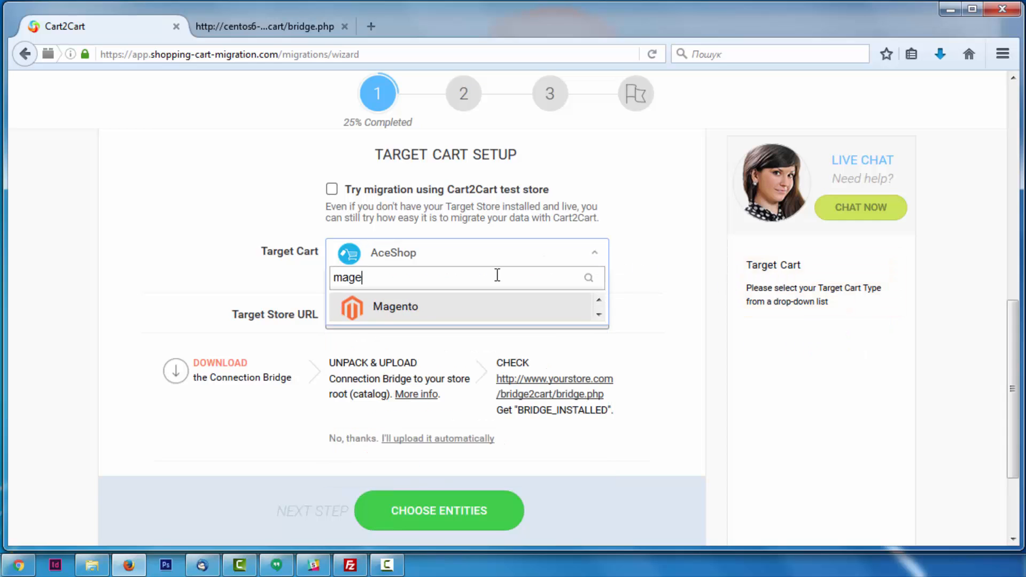
{"action": "left_click", "coordinate": [394, 307]}
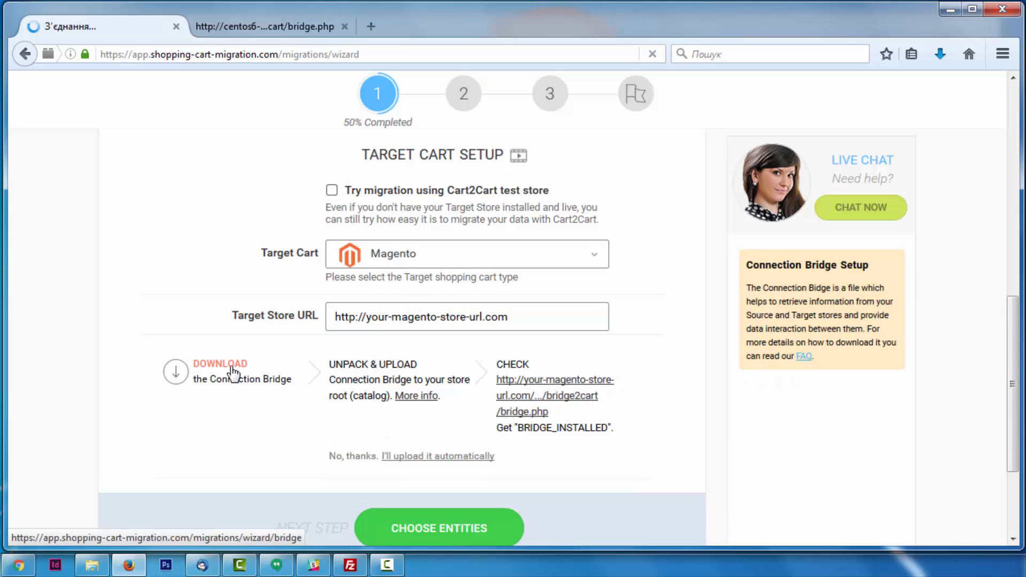
{"action": "left_click", "coordinate": [220, 363]}
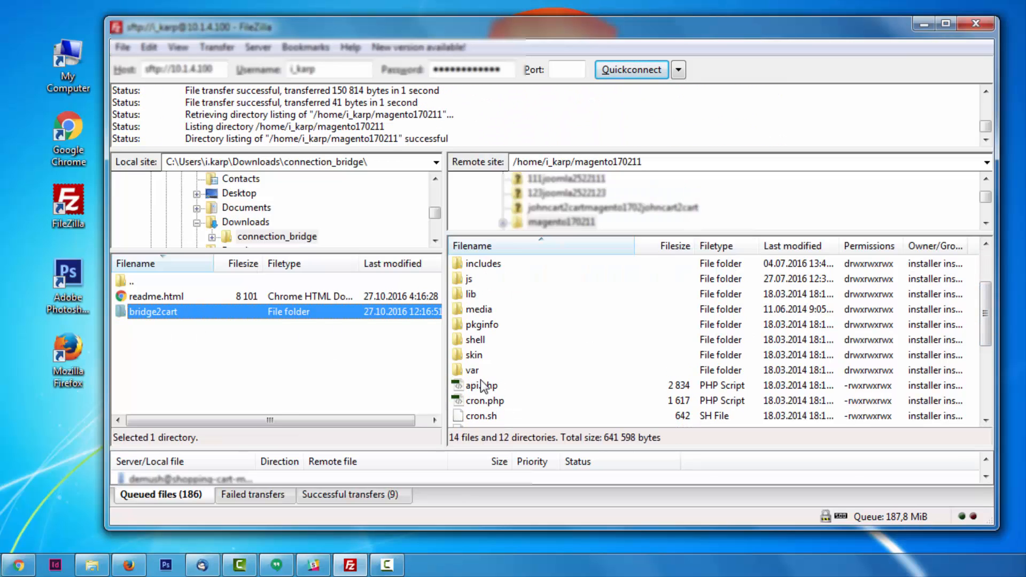
Upload the Magento bridge and advance the wizard to the entity-selection step
{"action": "left_click", "coordinate": [130, 565]}
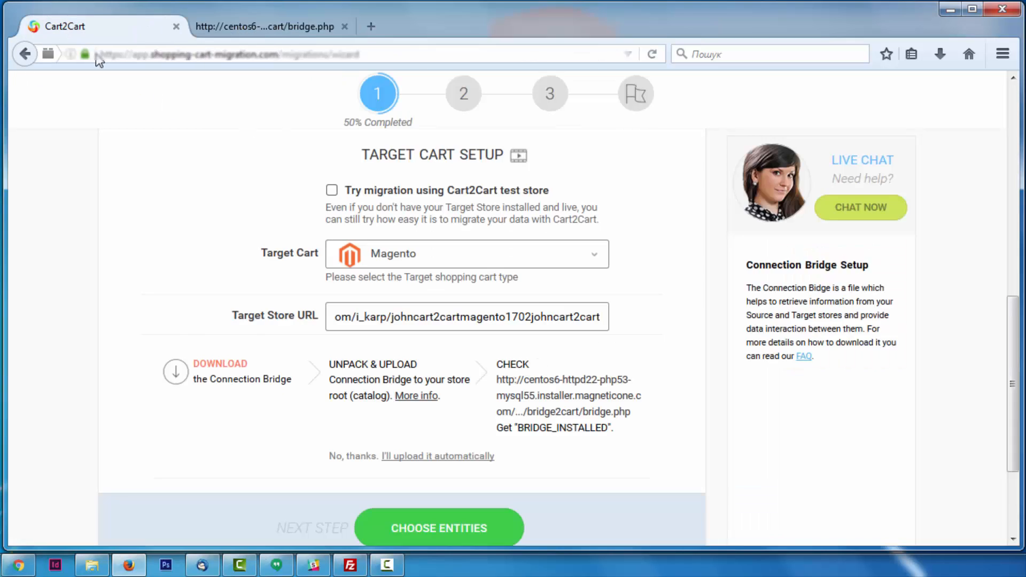
{"action": "left_click", "coordinate": [438, 528]}
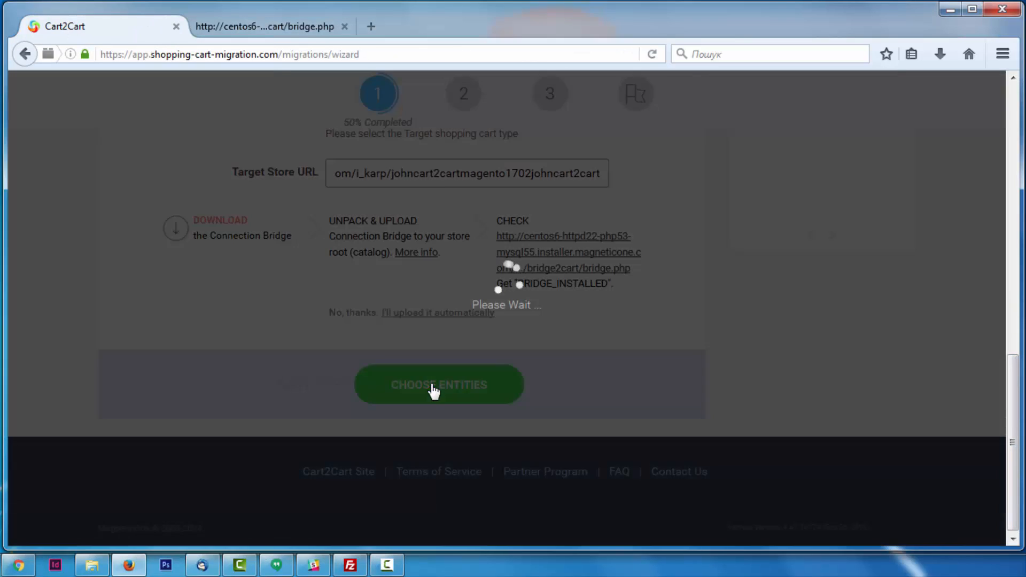
{"action": "left_click", "coordinate": [438, 385]}
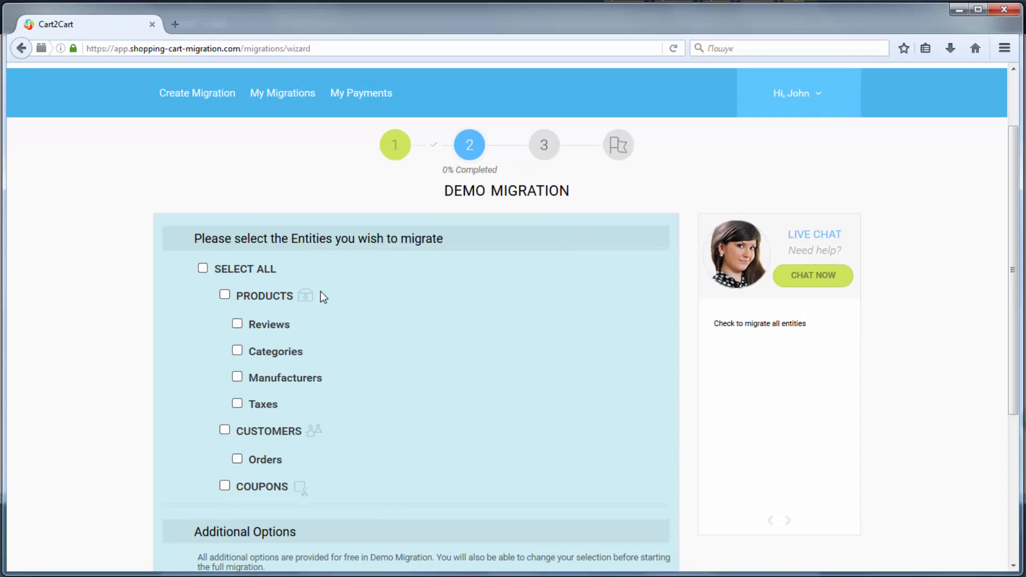
Select all entities for migration, including Products, Customers and the remaining items
{"action": "left_click", "coordinate": [224, 295]}
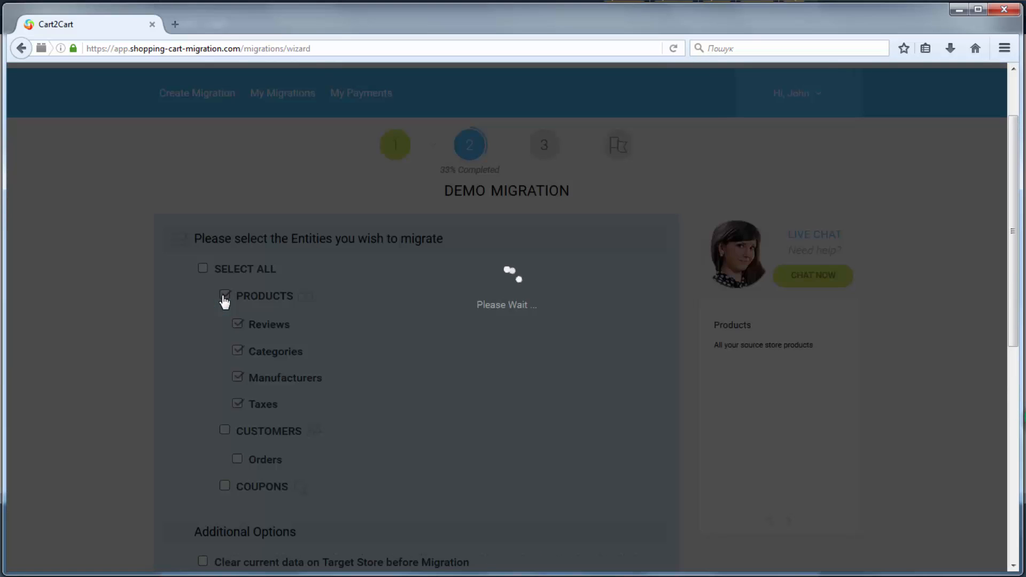
{"action": "left_click", "coordinate": [225, 430]}
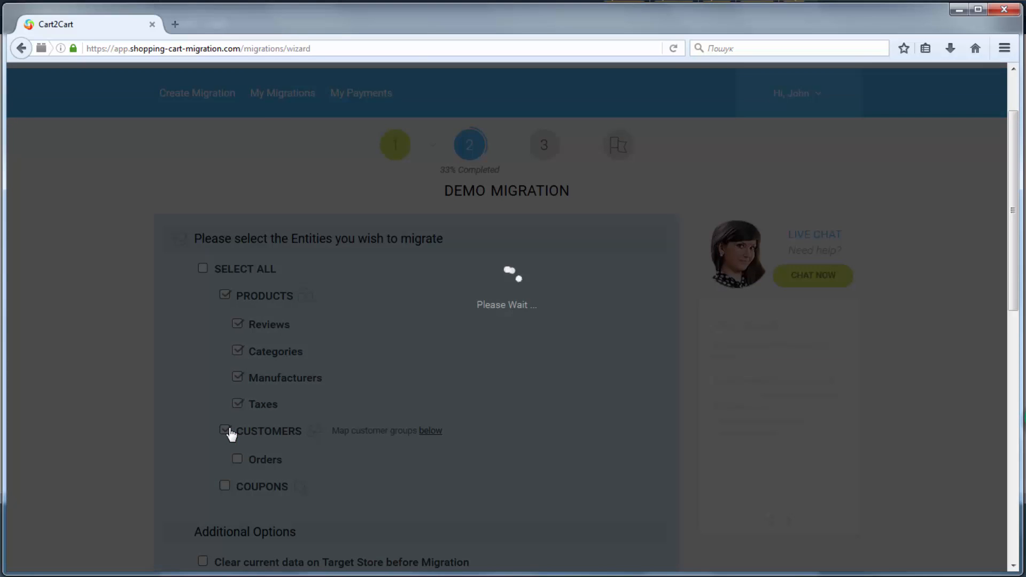
{"action": "left_click", "coordinate": [203, 268]}
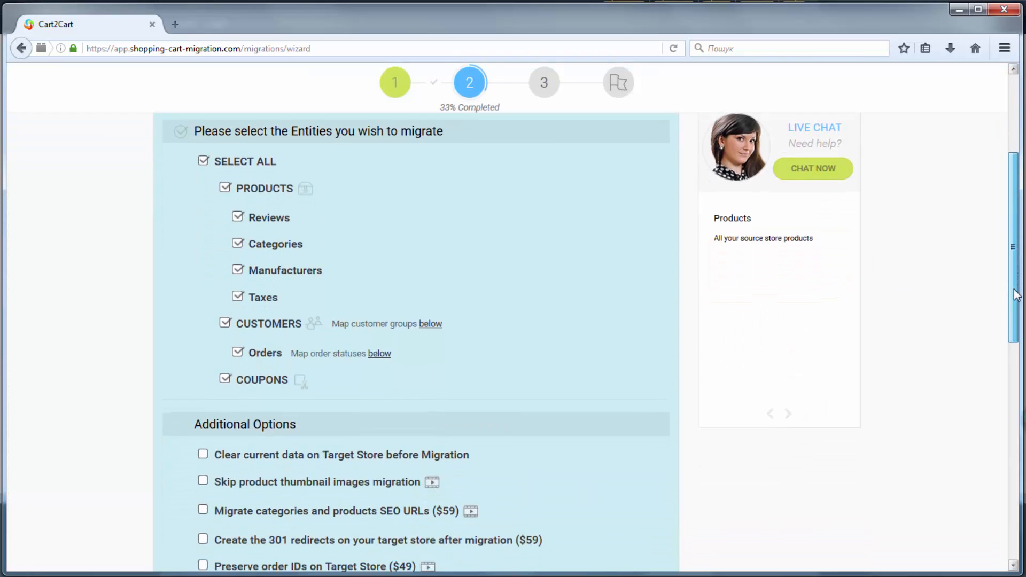
Tick Clear current data, Migrate SEO URLs and Migrate customer's passwords options
{"action": "scroll", "scroll_direction": "down", "scroll_amount": 3}
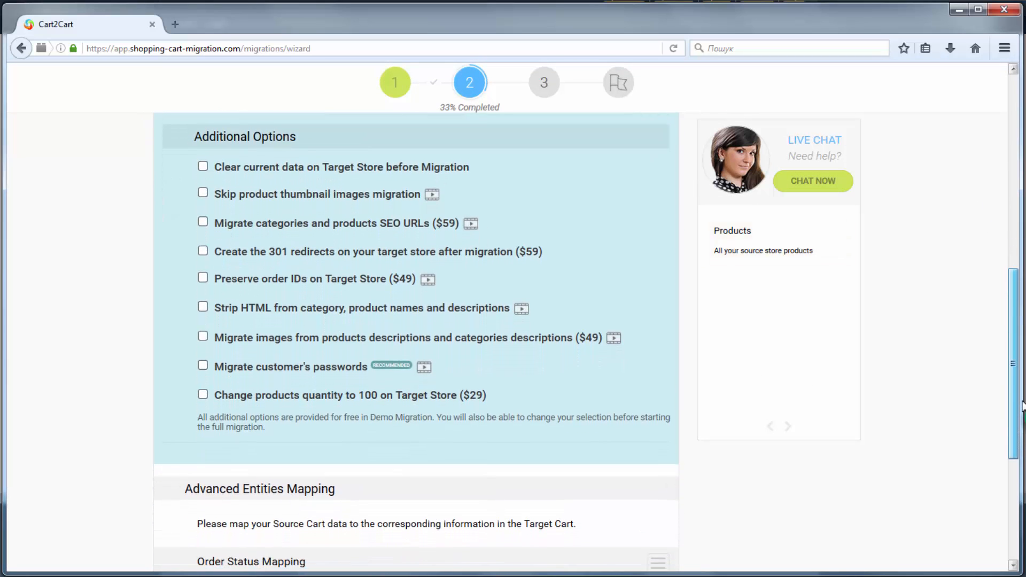
{"action": "scroll", "scroll_direction": "down", "scroll_amount": 3}
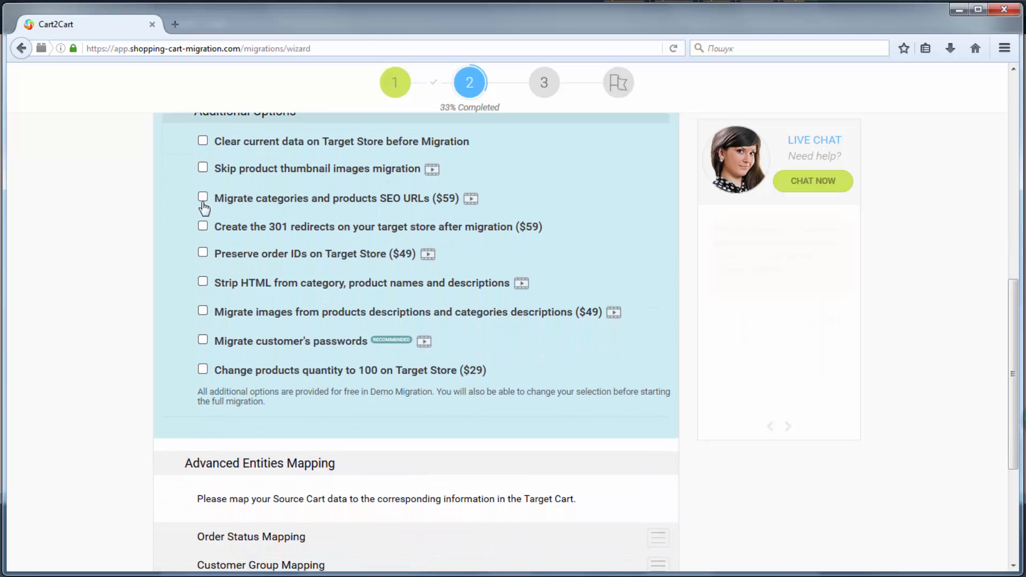
{"action": "left_click", "coordinate": [203, 198]}
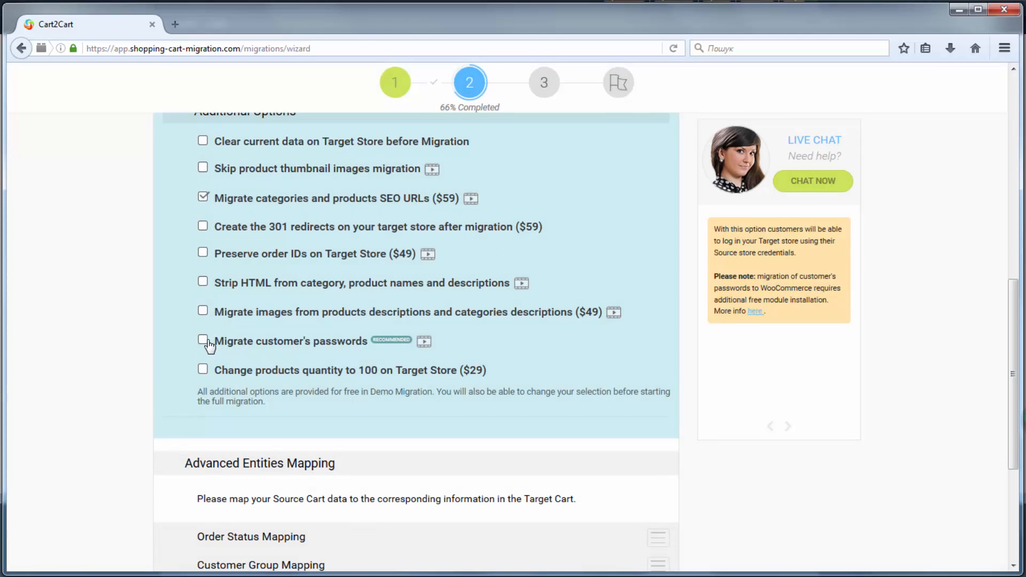
{"action": "left_click", "coordinate": [203, 340]}
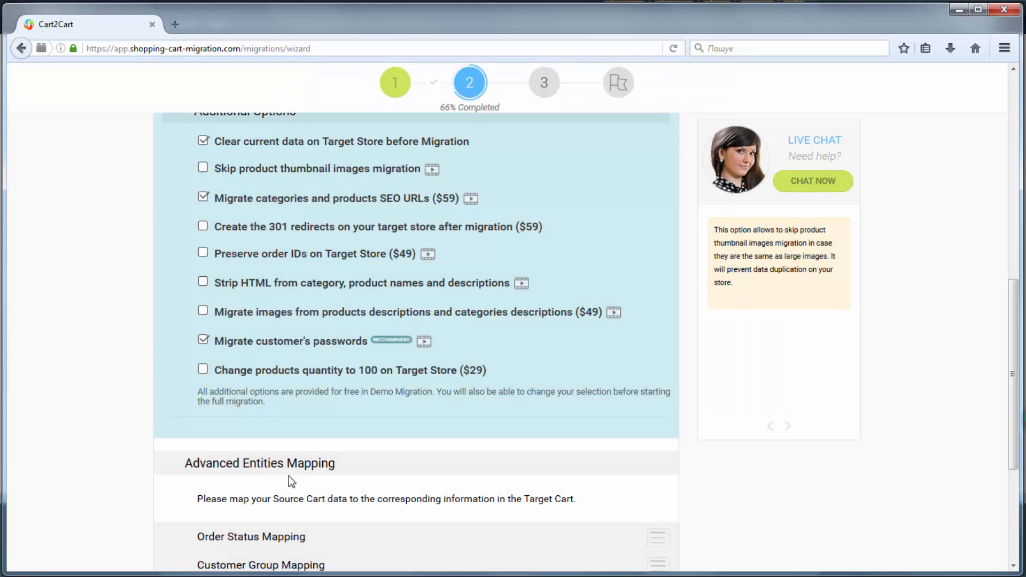
{"action": "scroll", "scroll_direction": "down", "scroll_amount": 3}
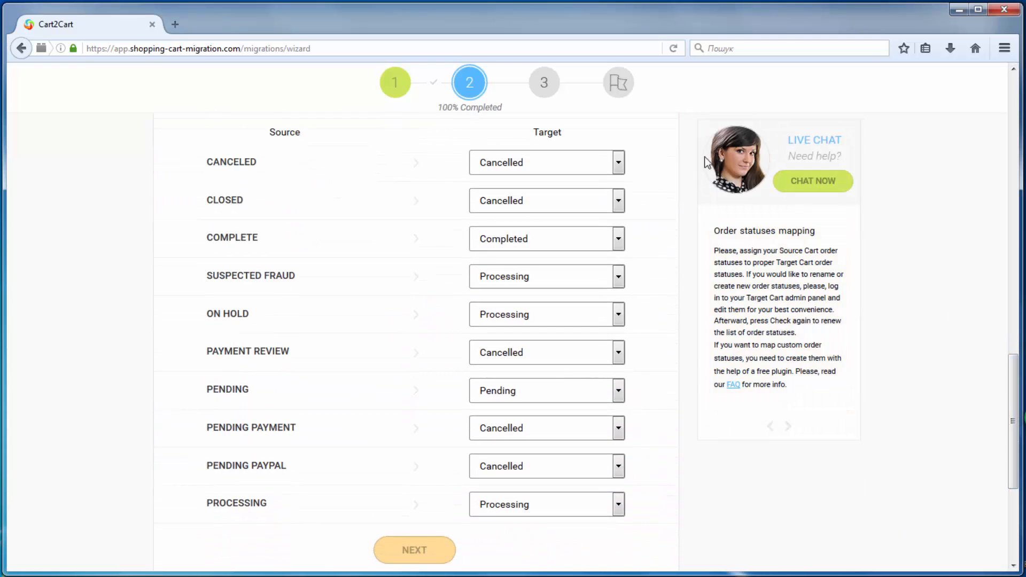
Review order status mapping and map WHOLESALE customers to the Contributor group
{"action": "left_click", "coordinate": [612, 276]}
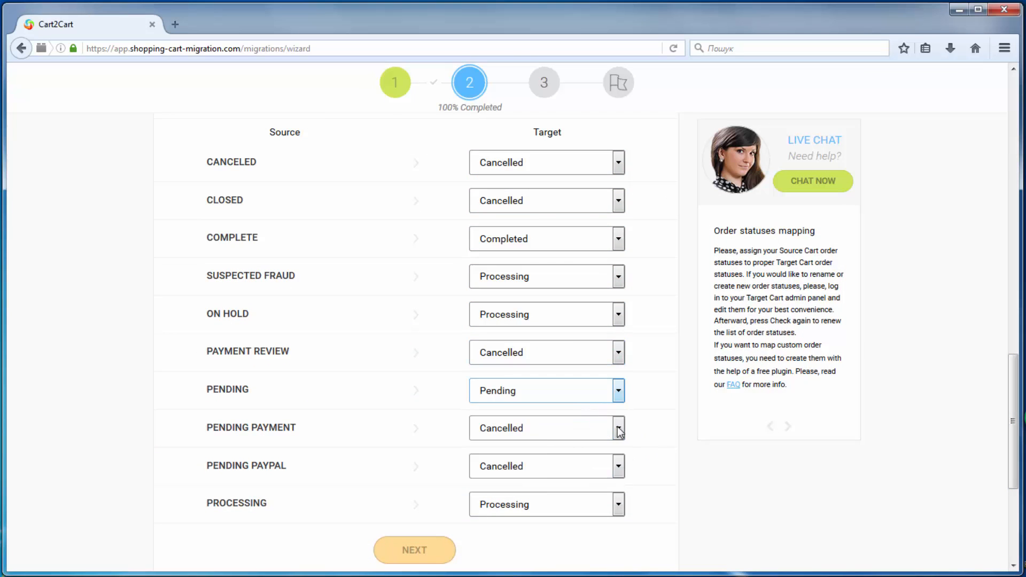
{"action": "left_click", "coordinate": [413, 549]}
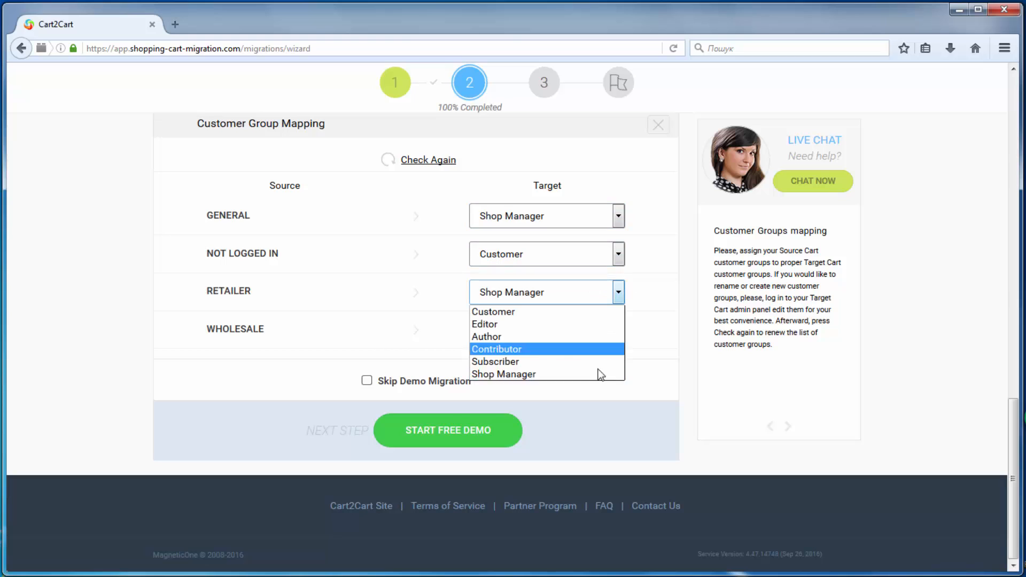
{"action": "left_click", "coordinate": [496, 349]}
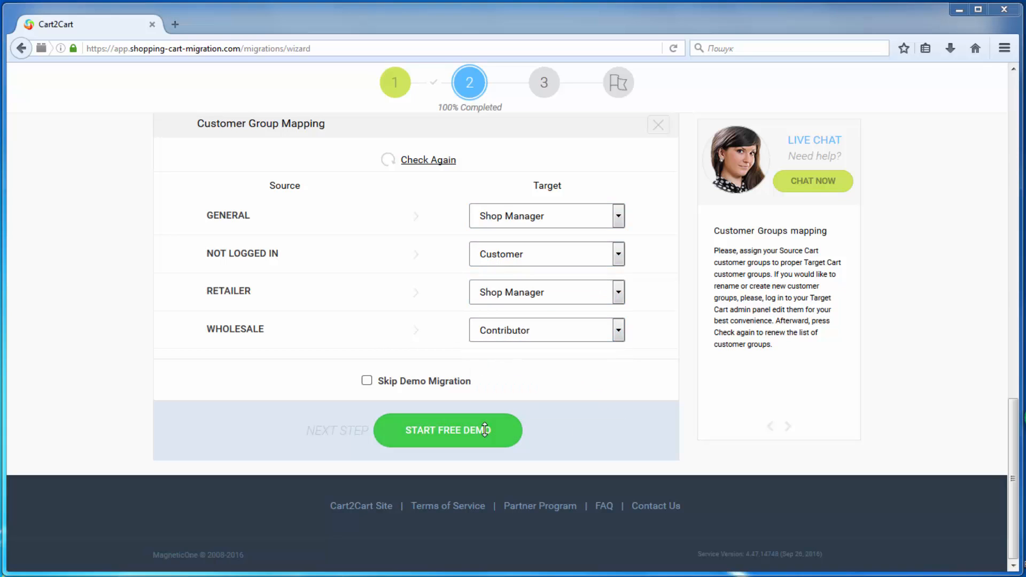
Run the free demo migration and view its results in the Magento store
{"action": "left_click", "coordinate": [448, 431]}
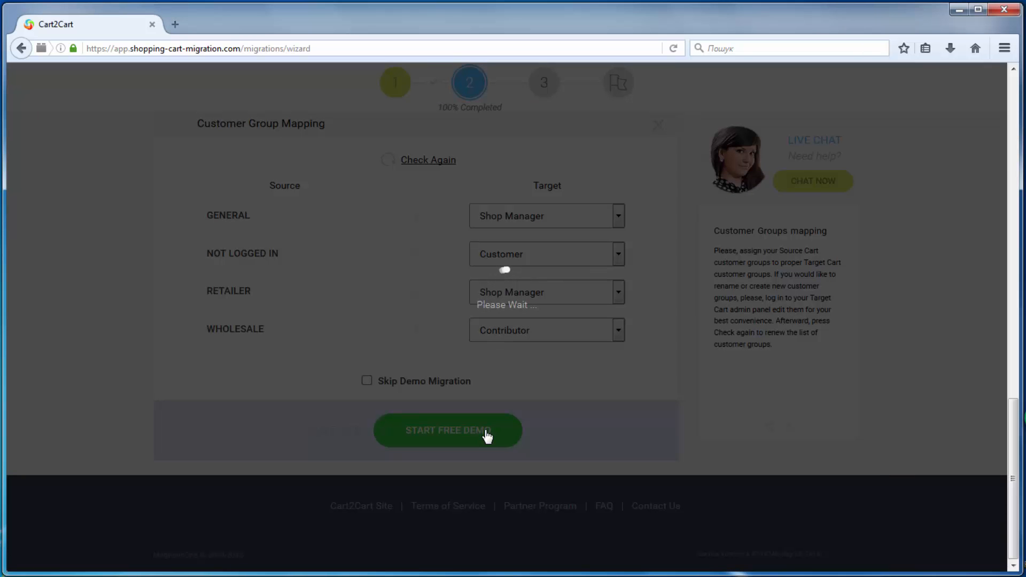
{"action": "left_click", "coordinate": [448, 429]}
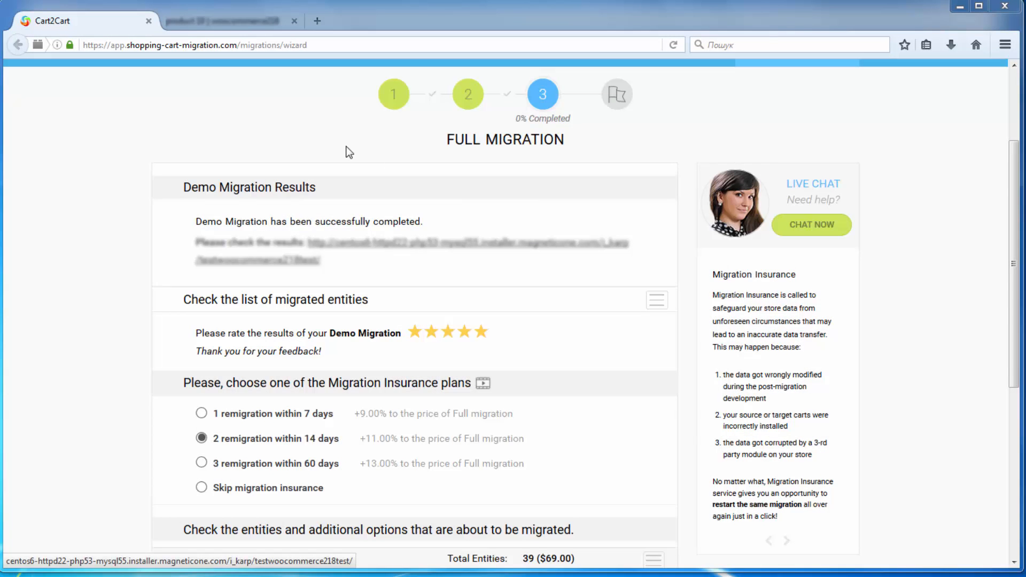
{"action": "left_click", "coordinate": [262, 26]}
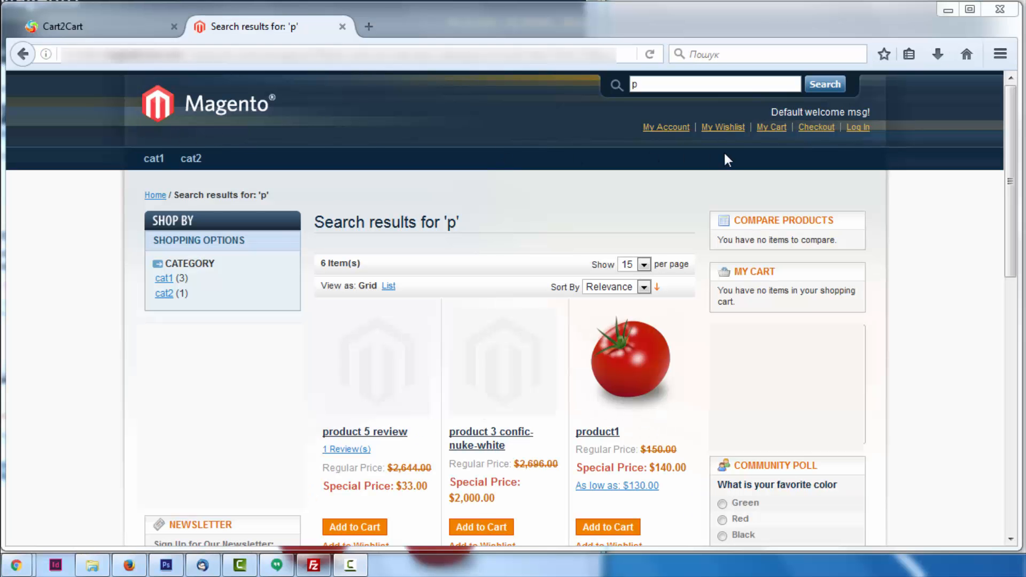
{"action": "mouse_move", "coordinate": [107, 469]}
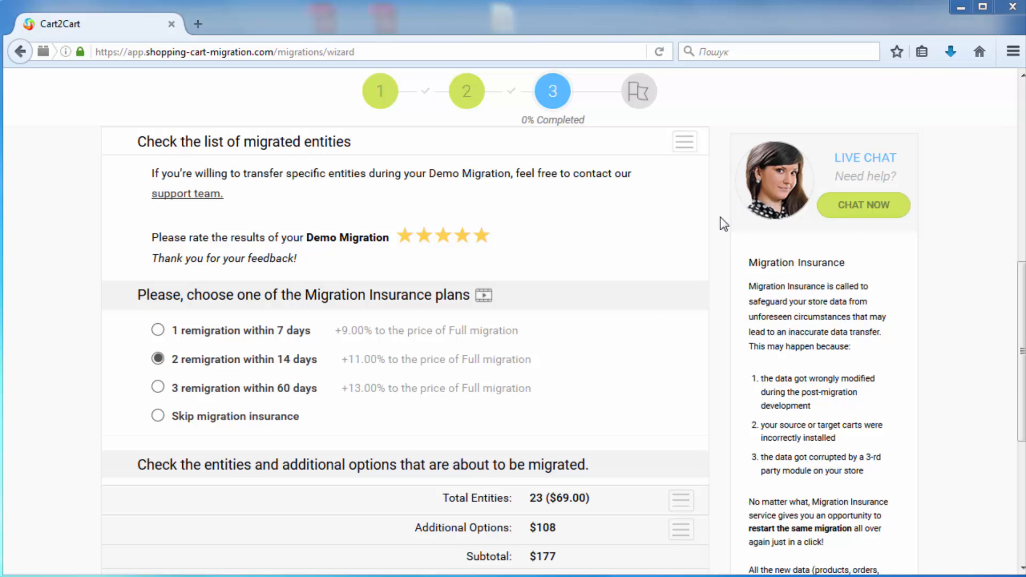
Review the Additional Options price breakdown and keep the 14-day insurance plan
{"action": "scroll", "scroll_direction": "down", "scroll_amount": 3}
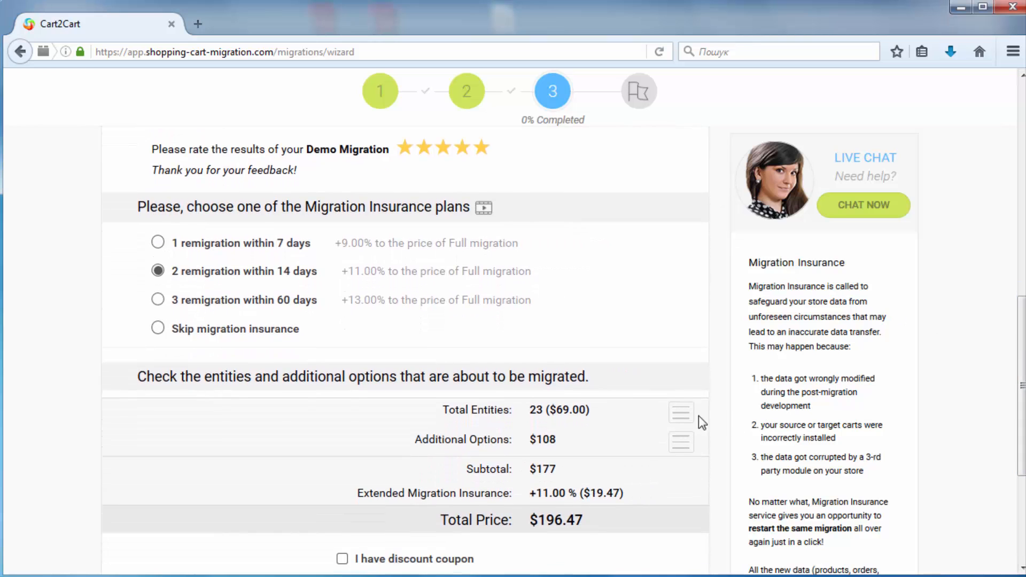
{"action": "left_click", "coordinate": [680, 414]}
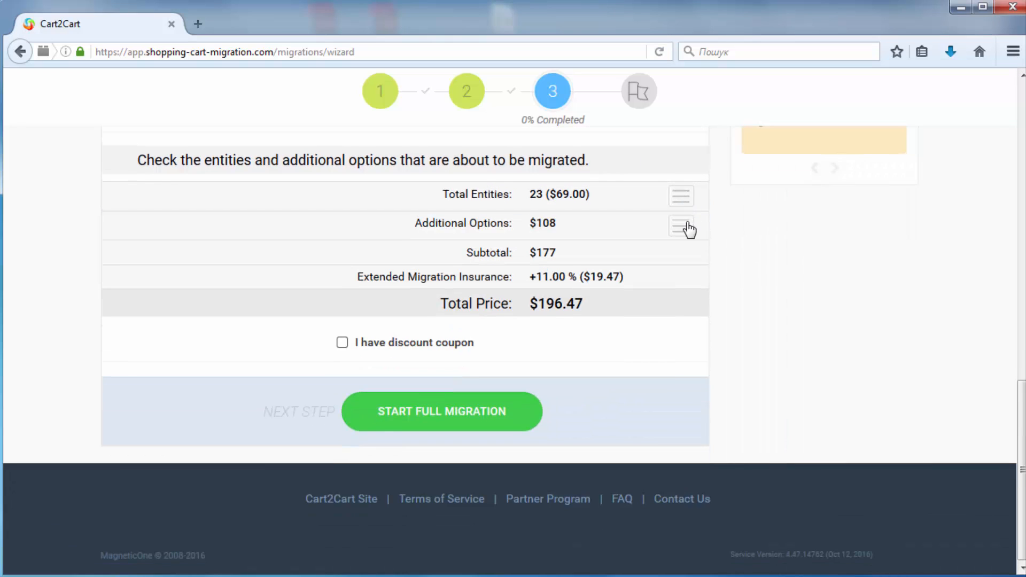
{"action": "left_click", "coordinate": [681, 226]}
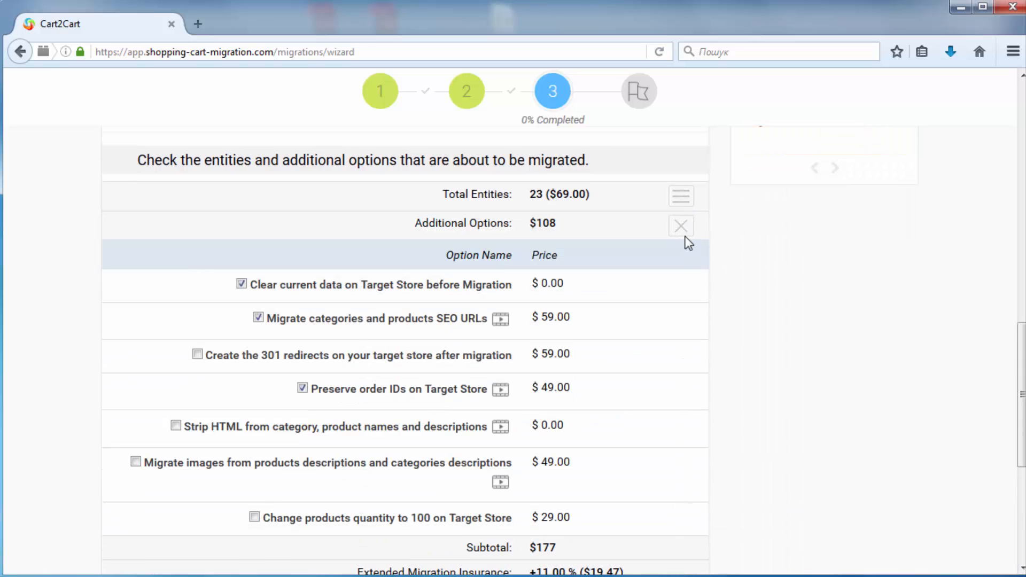
{"action": "left_click", "coordinate": [682, 226]}
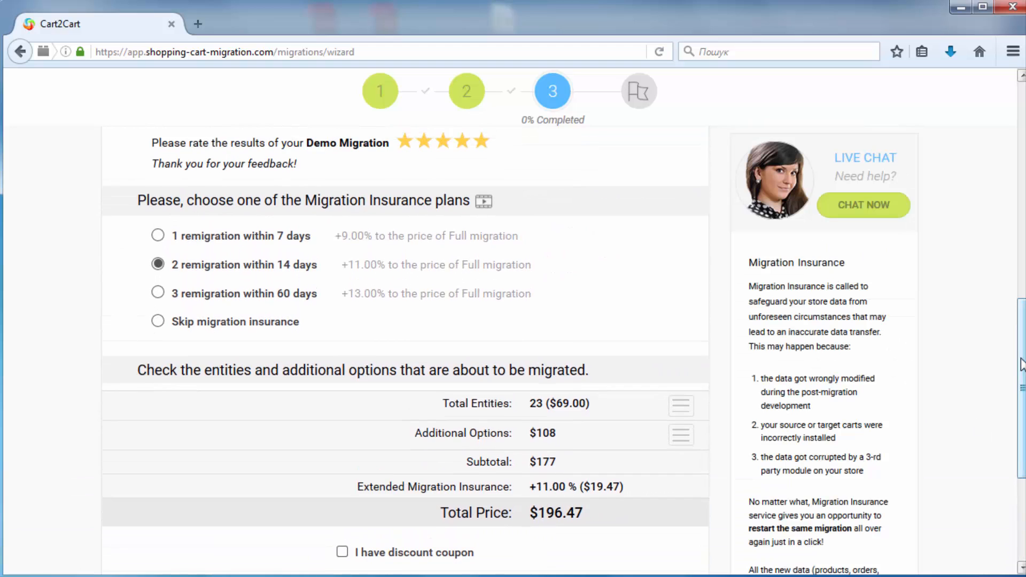
{"action": "left_click", "coordinate": [158, 235]}
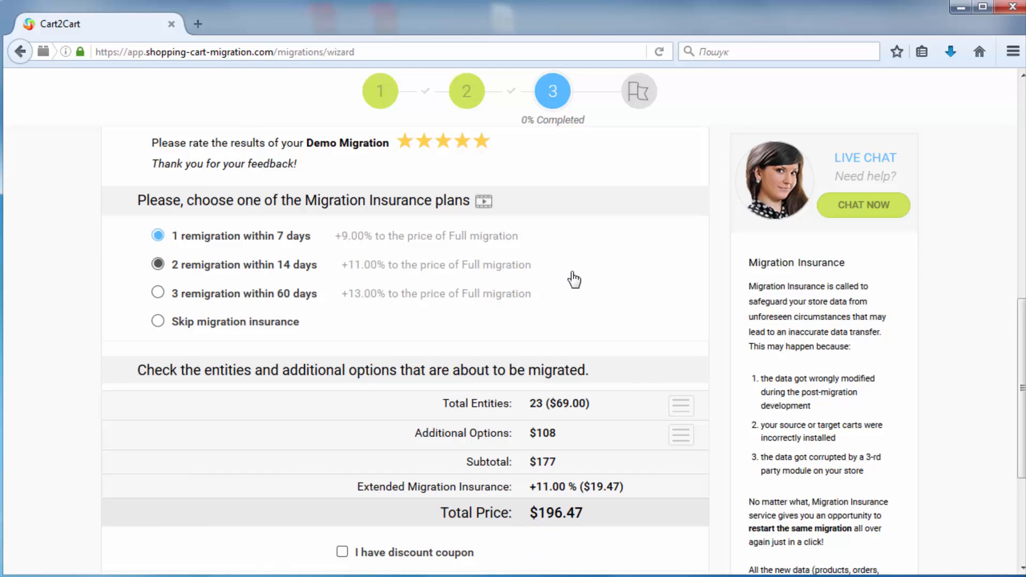
Start the full WooCommerce-to-Magento migration, reaching the 0% progress screen
{"action": "scroll", "scroll_direction": "down", "scroll_amount": 3}
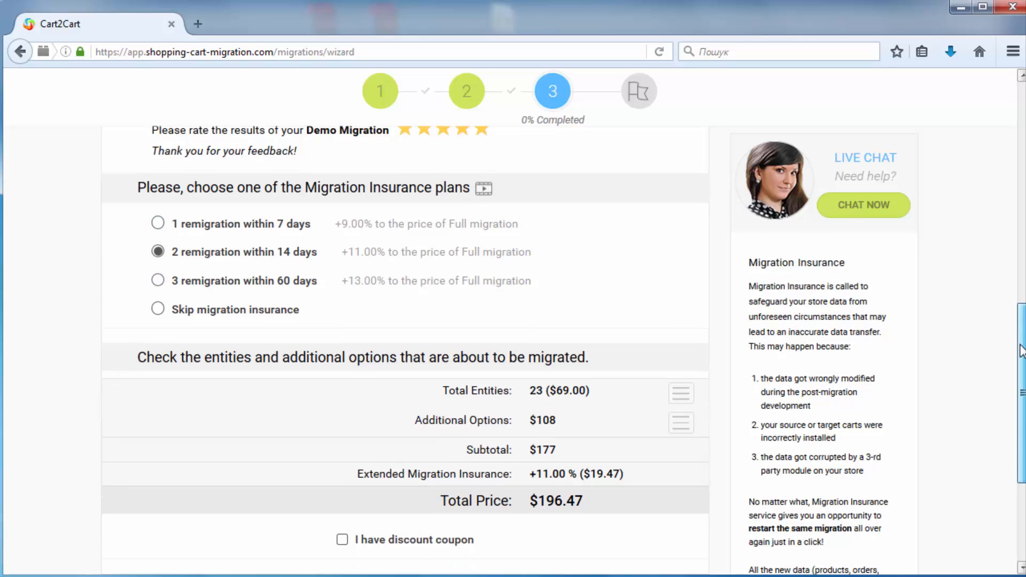
{"action": "scroll", "scroll_direction": "down", "scroll_amount": 3}
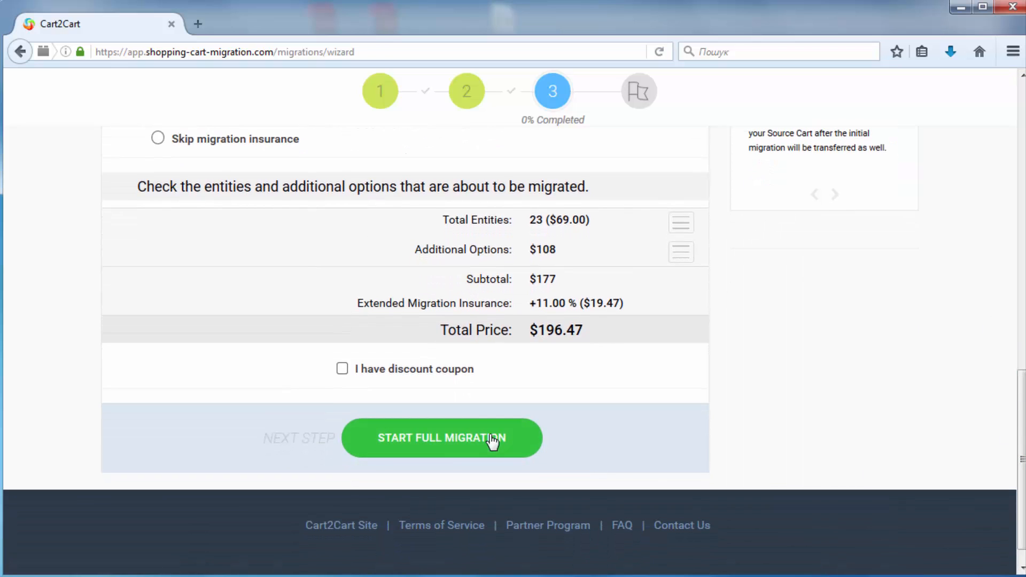
{"action": "left_click", "coordinate": [442, 438]}
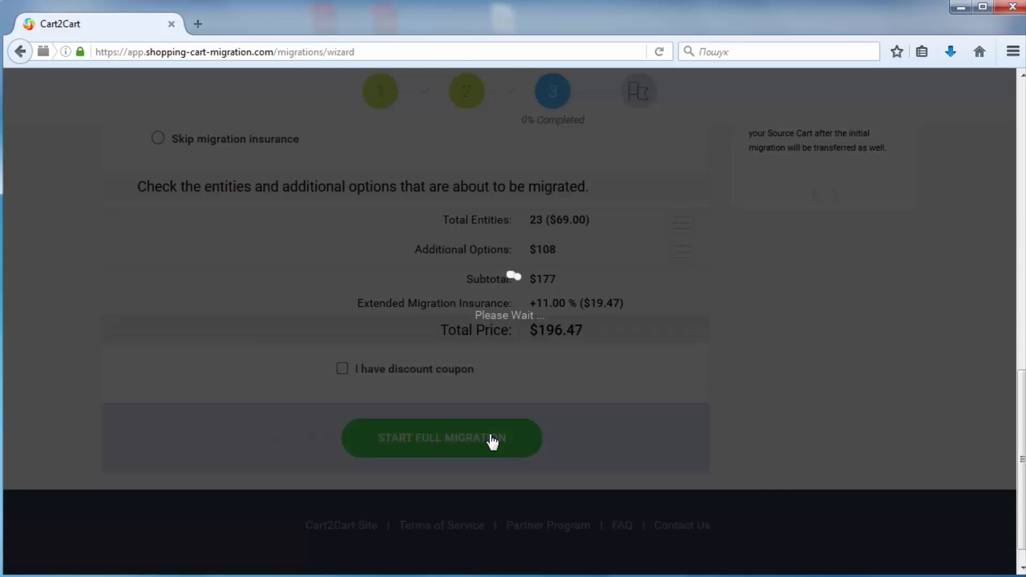
{"action": "left_click", "coordinate": [441, 438]}
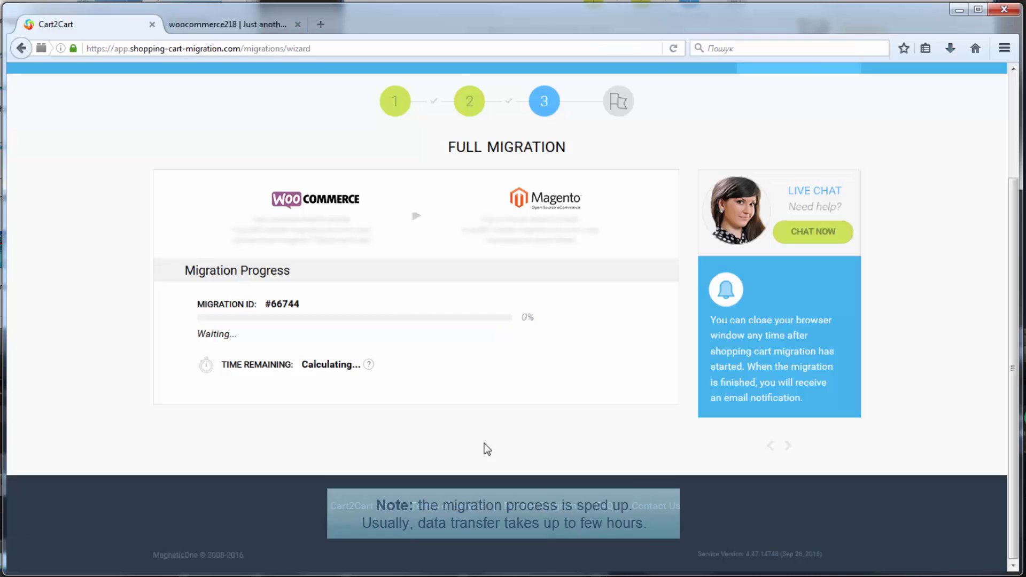